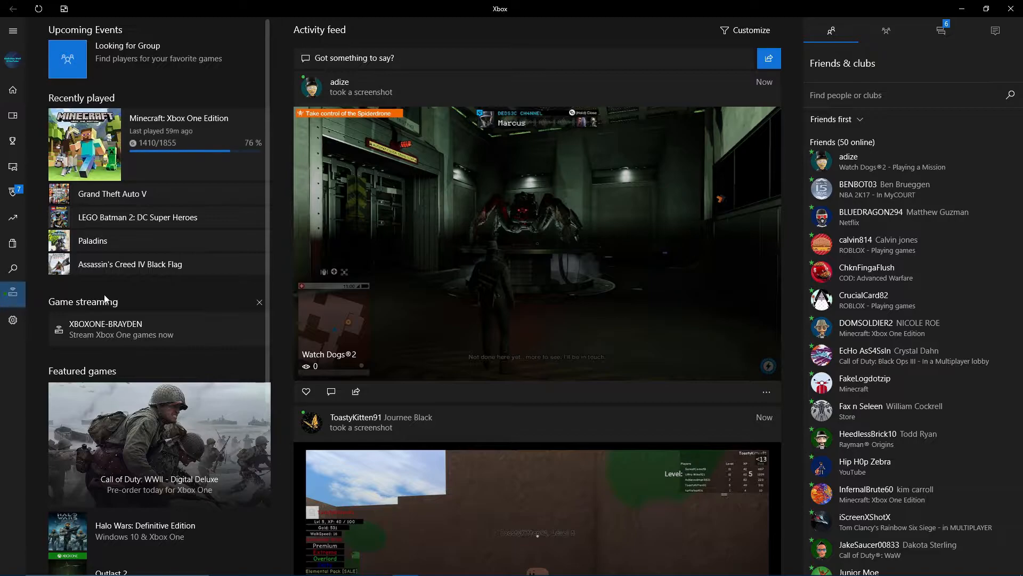
# Step: Run the streaming test on the second console twice from the Connection page
pyautogui.click(12, 294)
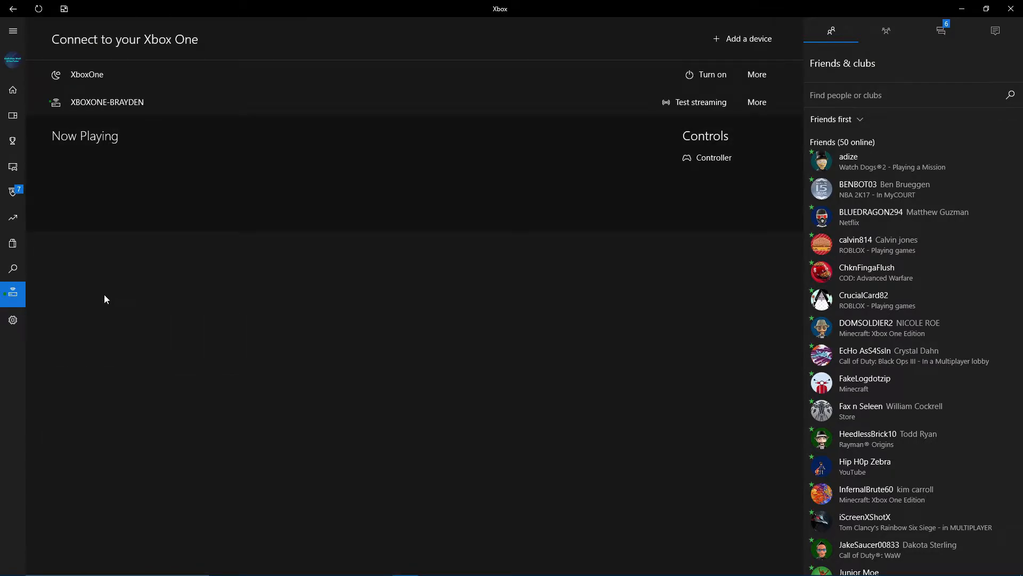
pyautogui.moveTo(701, 103)
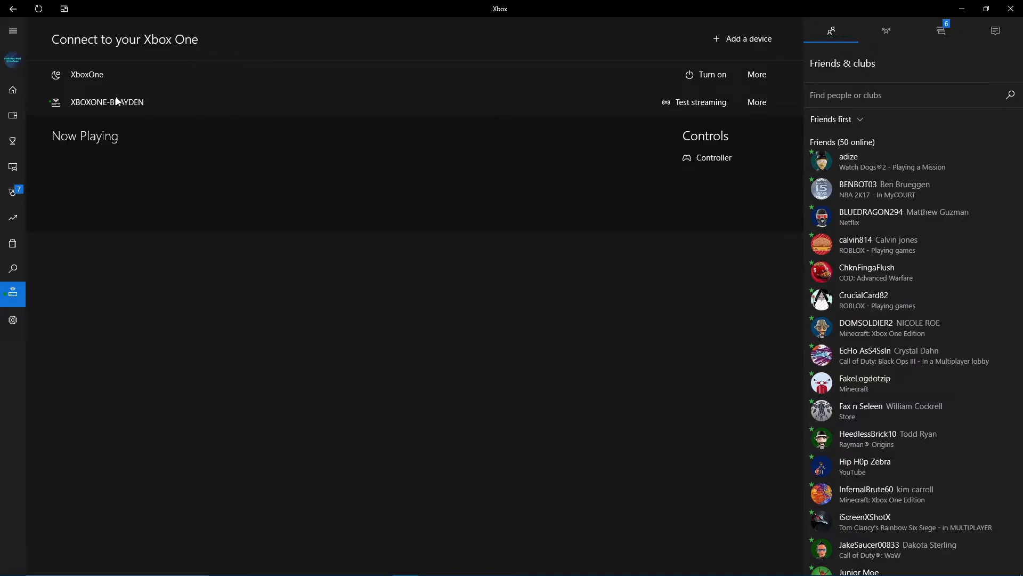
pyautogui.moveTo(214, 103)
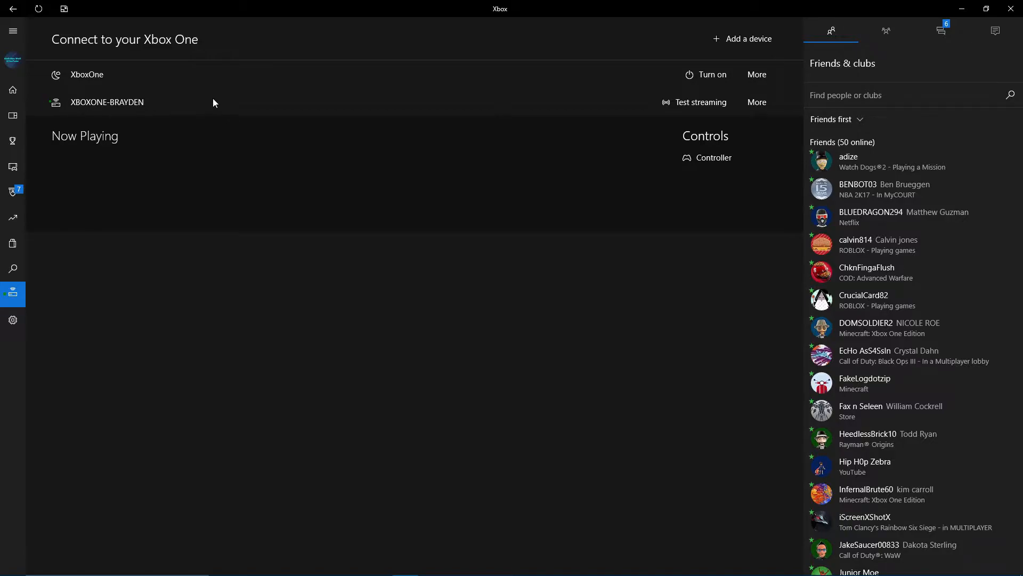
pyautogui.click(701, 102)
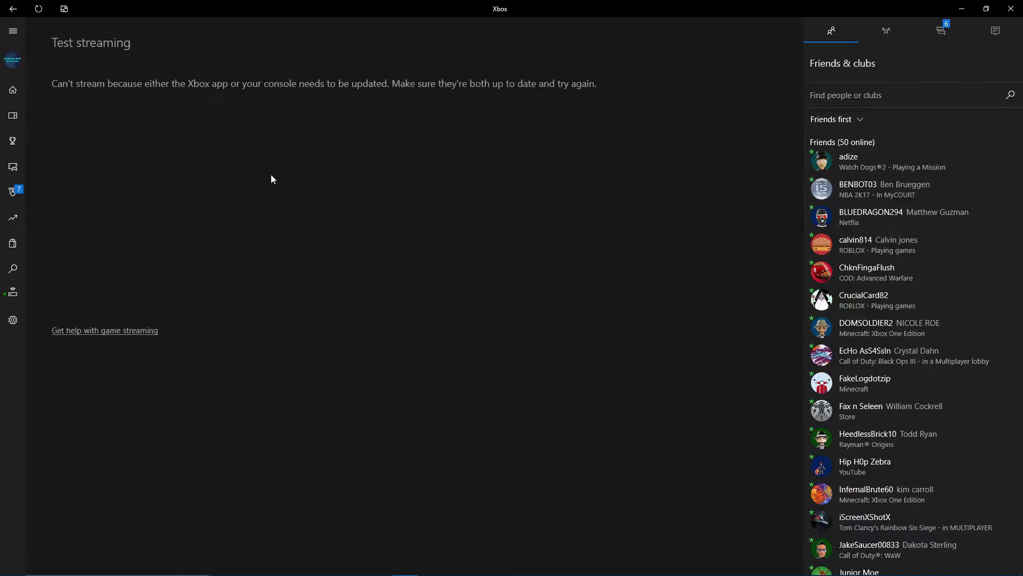
pyautogui.moveTo(257, 99)
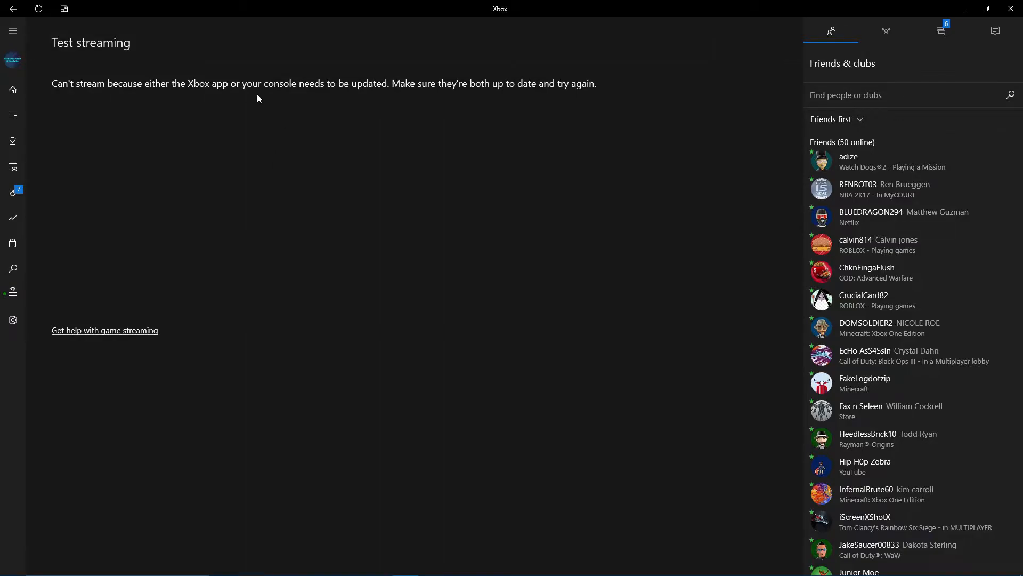
pyautogui.moveTo(474, 95)
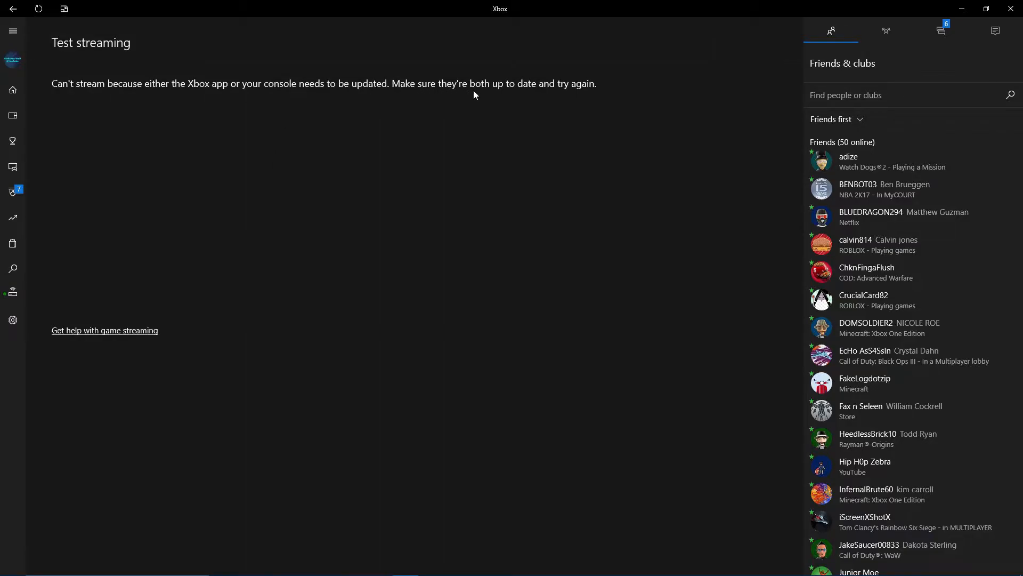
pyautogui.click(12, 294)
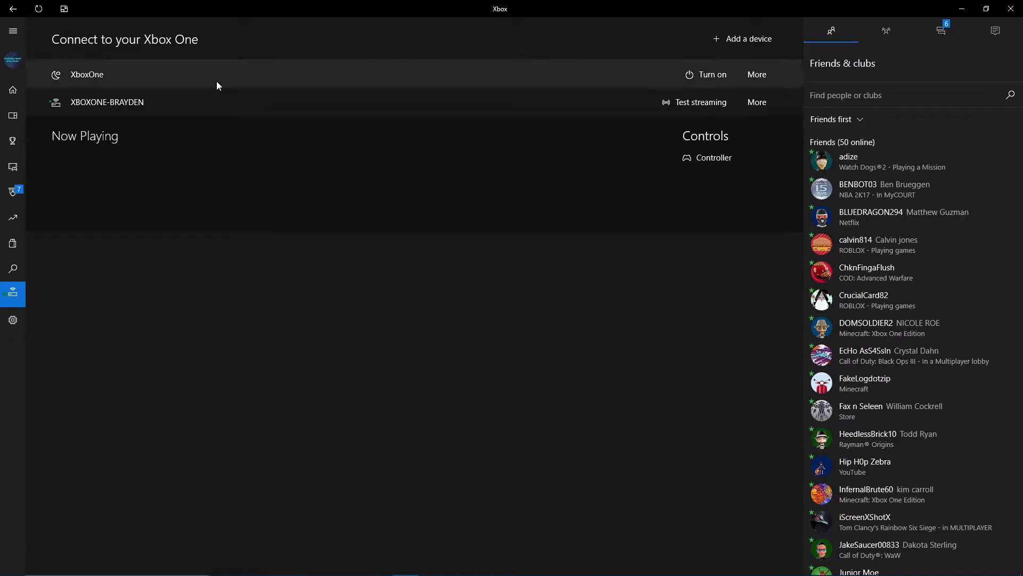
pyautogui.click(700, 102)
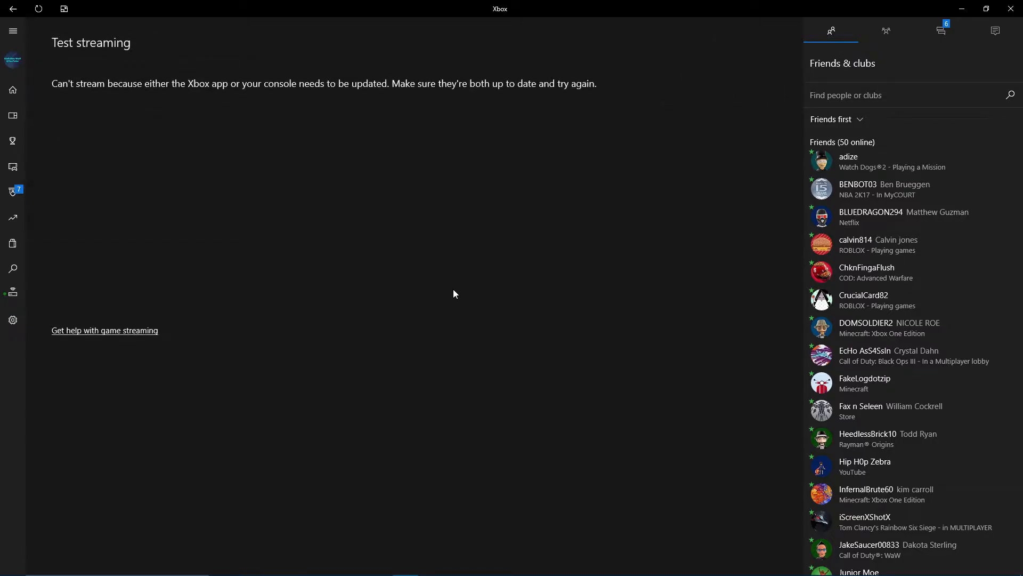
pyautogui.moveTo(449, 316)
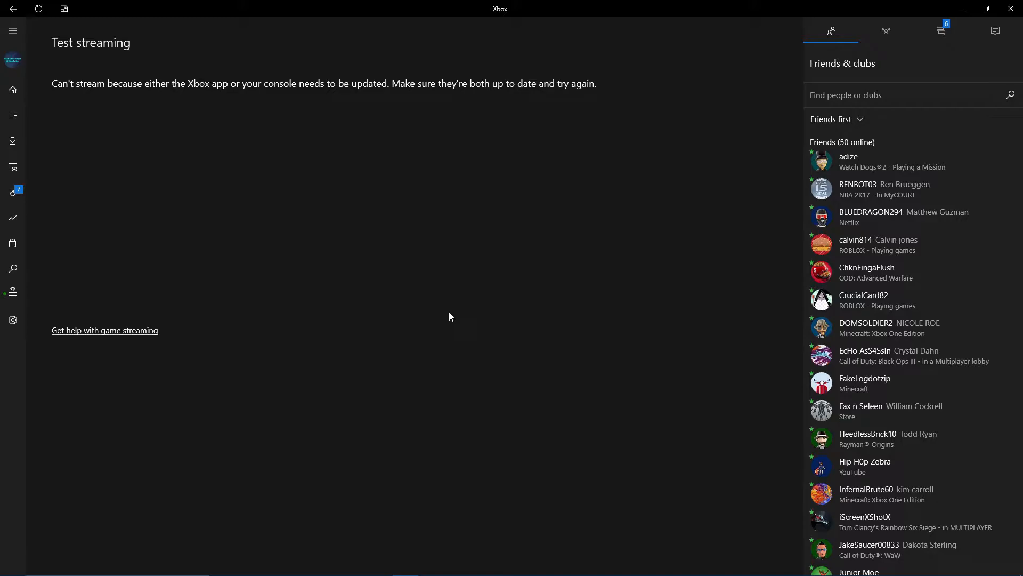
# Step: Start streaming Xbox One games to the PC from Game streaming on the home page
pyautogui.click(12, 89)
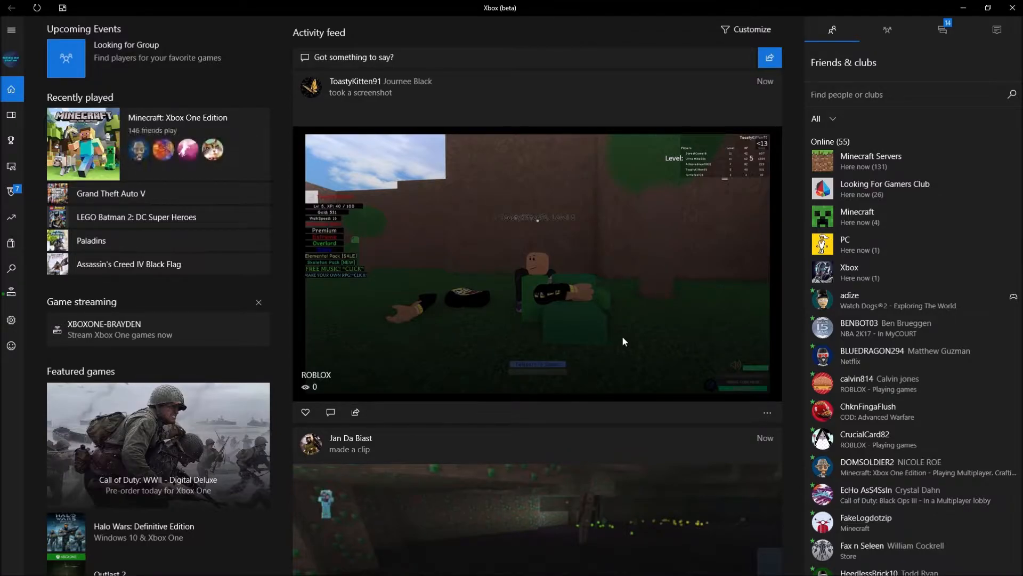
pyautogui.click(105, 329)
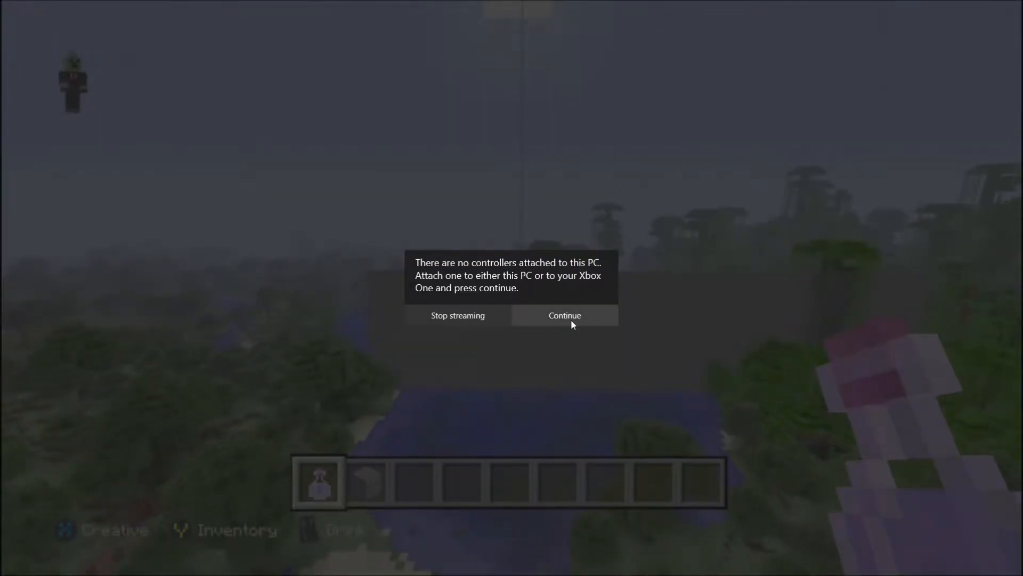
# Step: Dismiss the no-controller warning with Continue so the Minecraft stream stays unobstructed
pyautogui.click(564, 315)
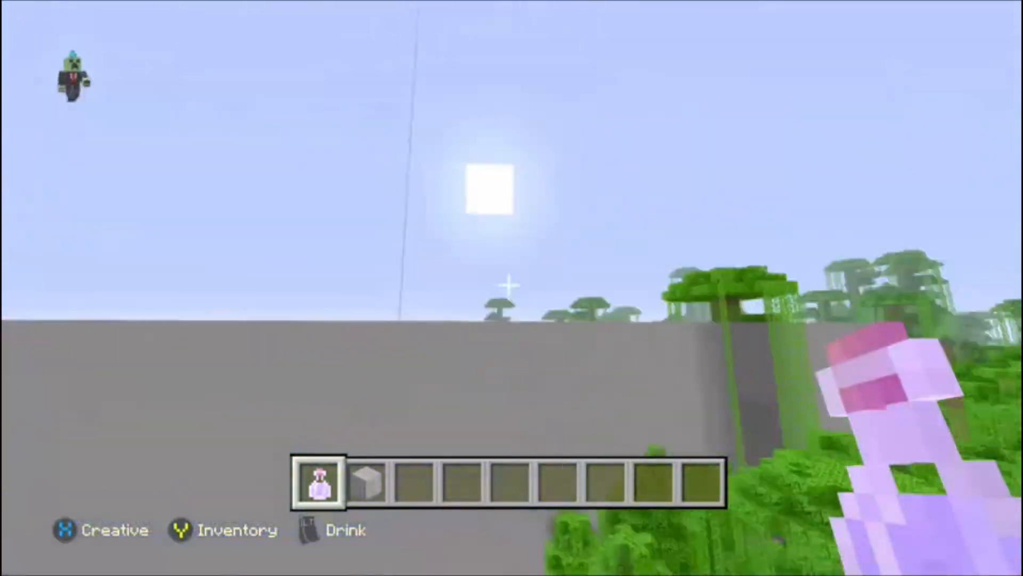
pyautogui.moveTo(512, 288)
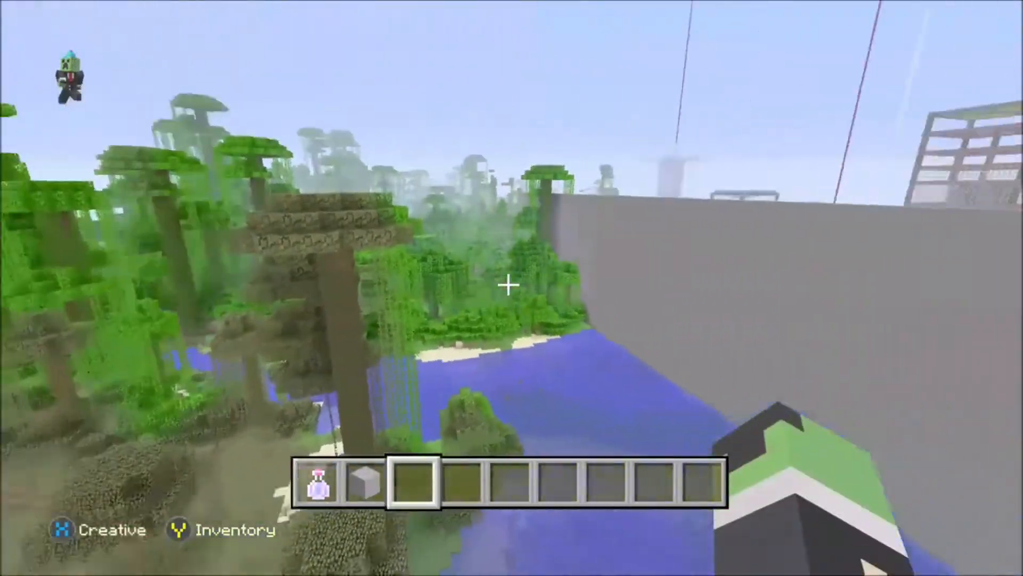
pyautogui.moveTo(509, 285)
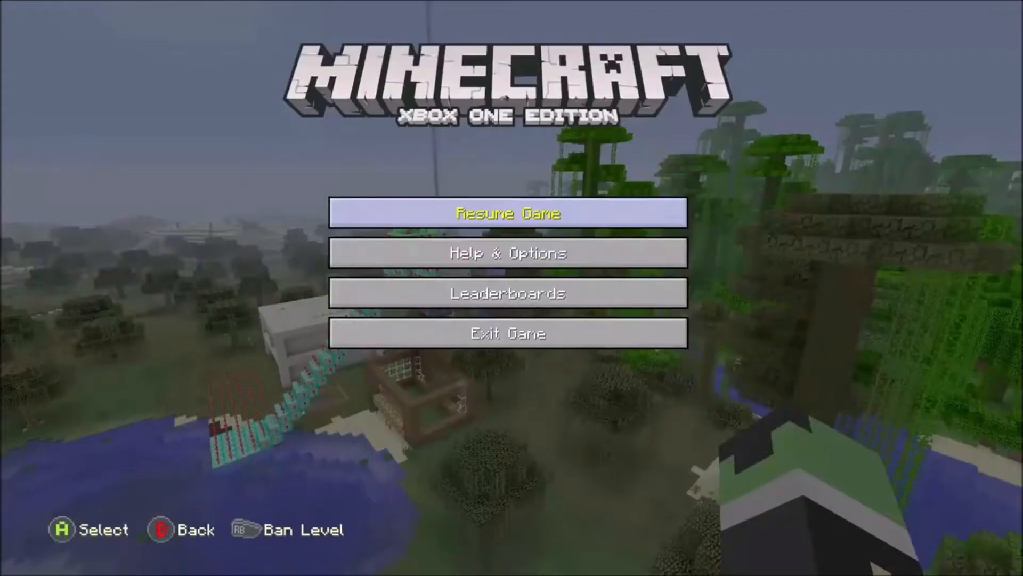
# Step: Resume the paused Minecraft game and return to gameplay in the stream
pyautogui.click(508, 212)
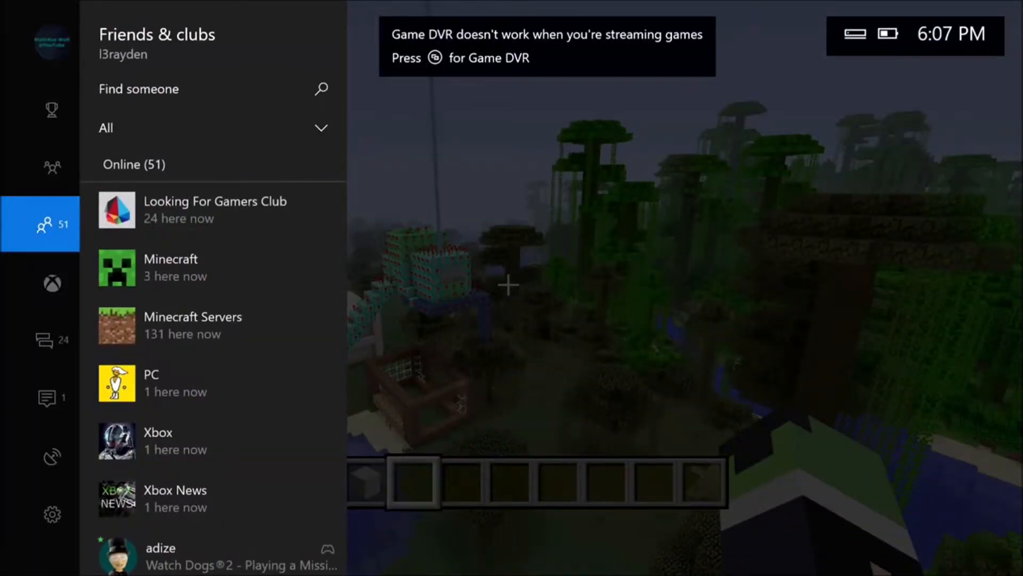
pyautogui.click(41, 165)
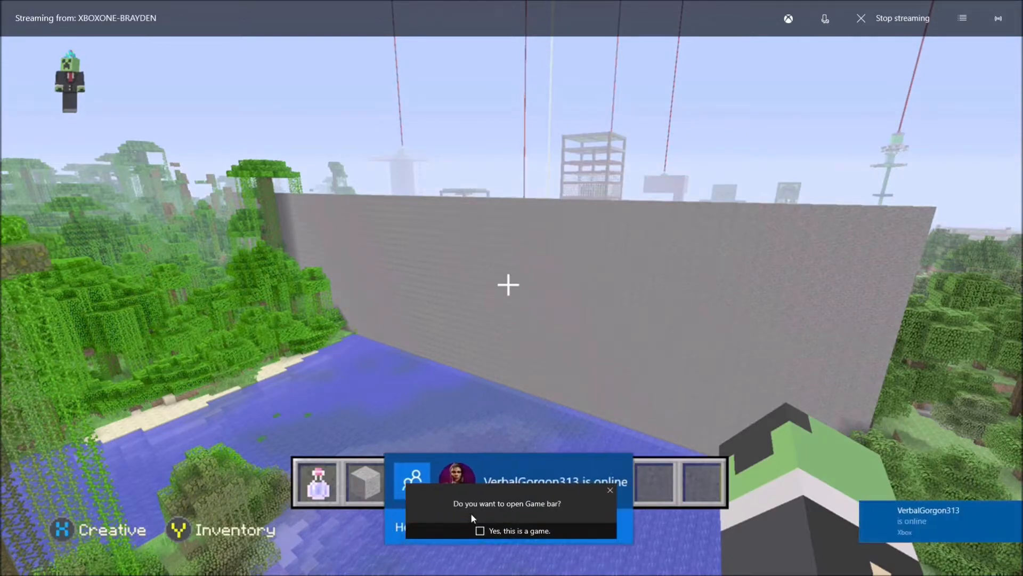
pyautogui.moveTo(489, 534)
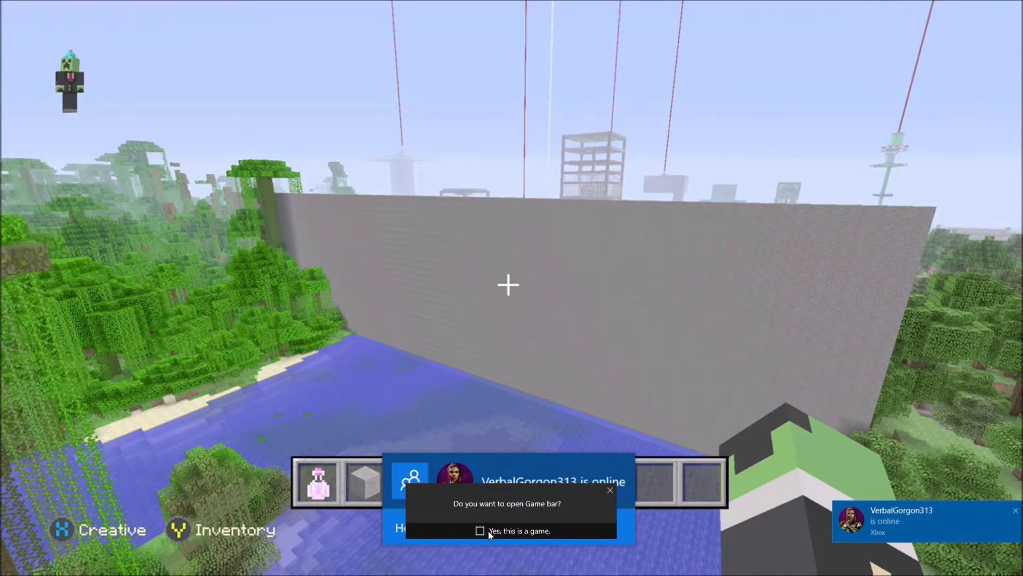
# Step: Mark the stream window as a game in Game bar and start recording
pyautogui.click(479, 529)
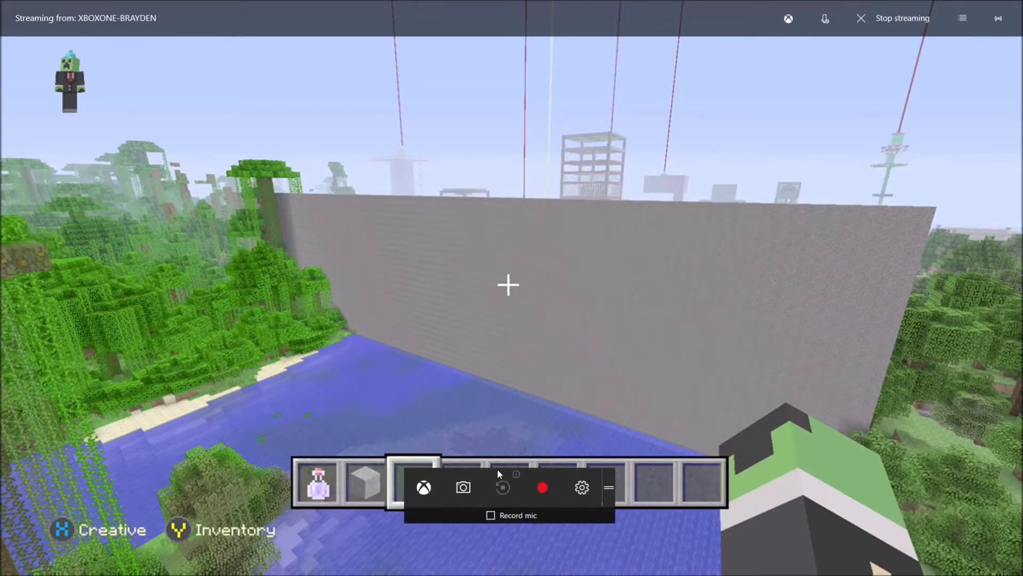
pyautogui.click(490, 515)
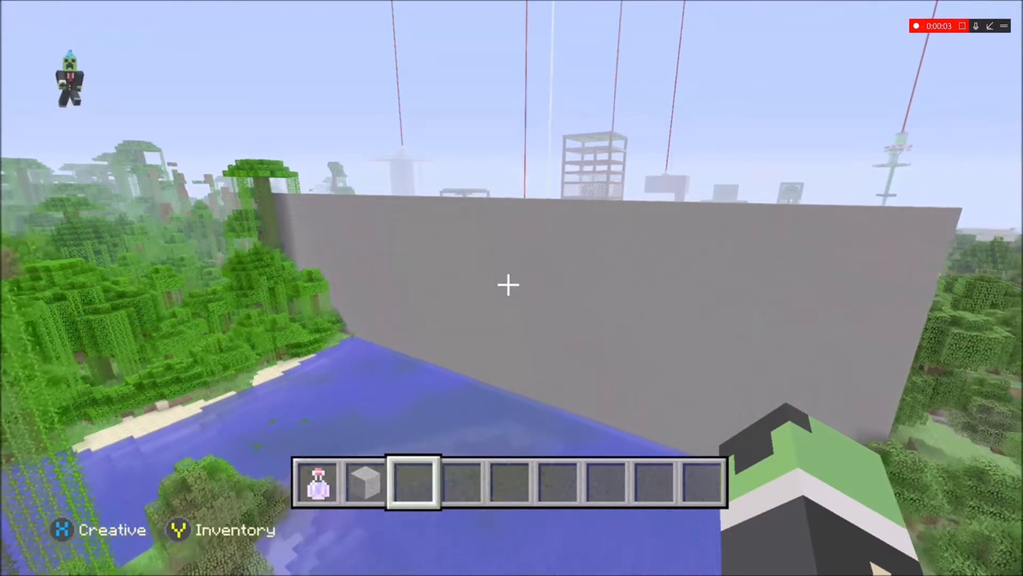
pyautogui.moveTo(512, 288)
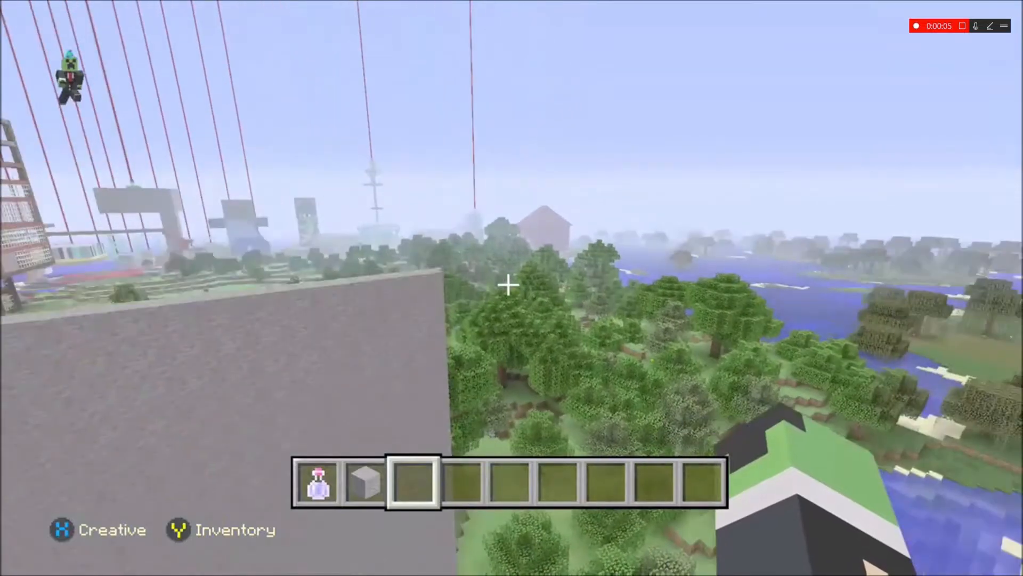
pyautogui.moveTo(508, 284)
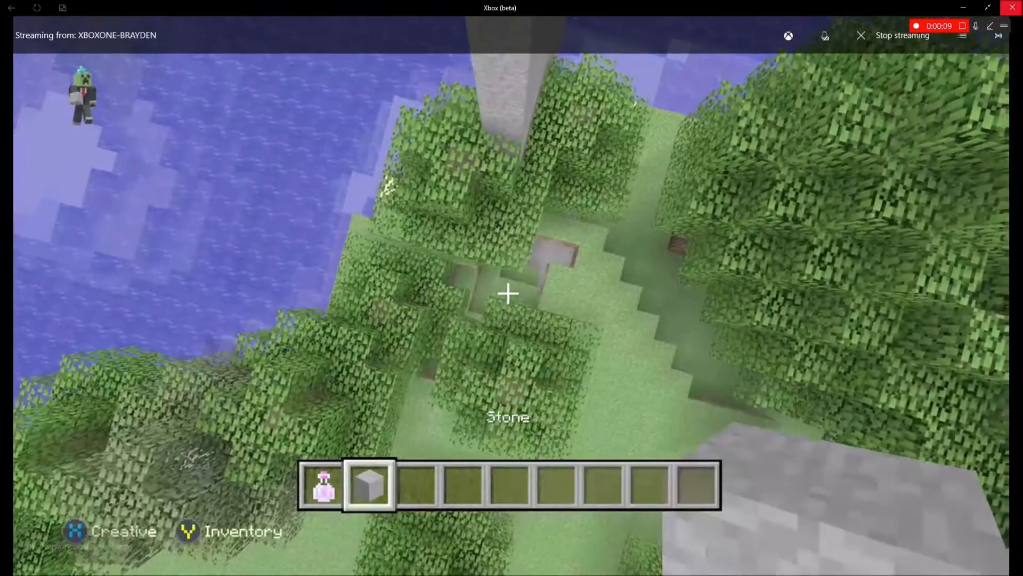
# Step: Fly along the stone pillar while recording, then bring up the console guide
pyautogui.click(989, 26)
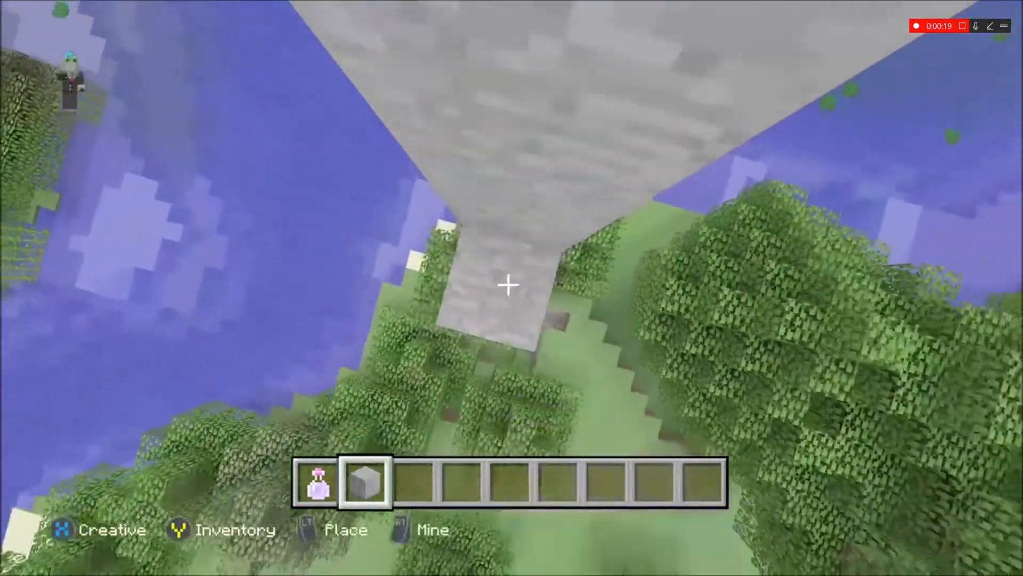
pyautogui.moveTo(512, 288)
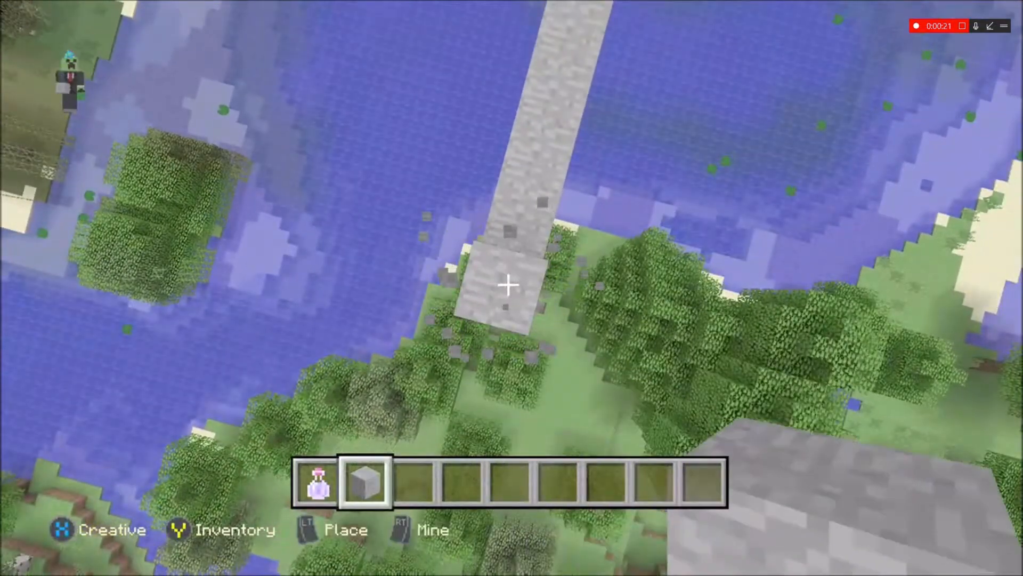
pyautogui.moveTo(512, 288)
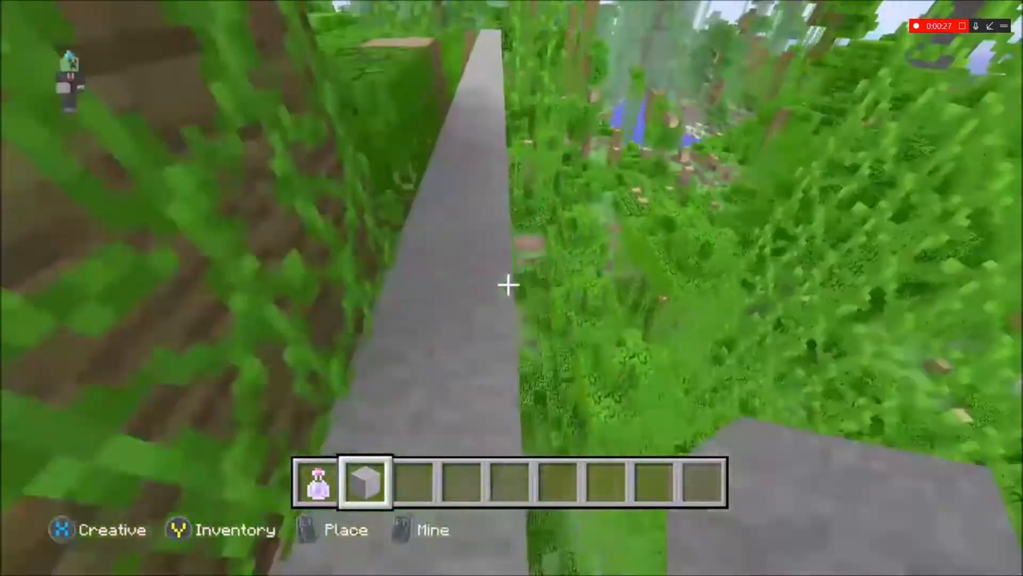
pyautogui.moveTo(508, 285)
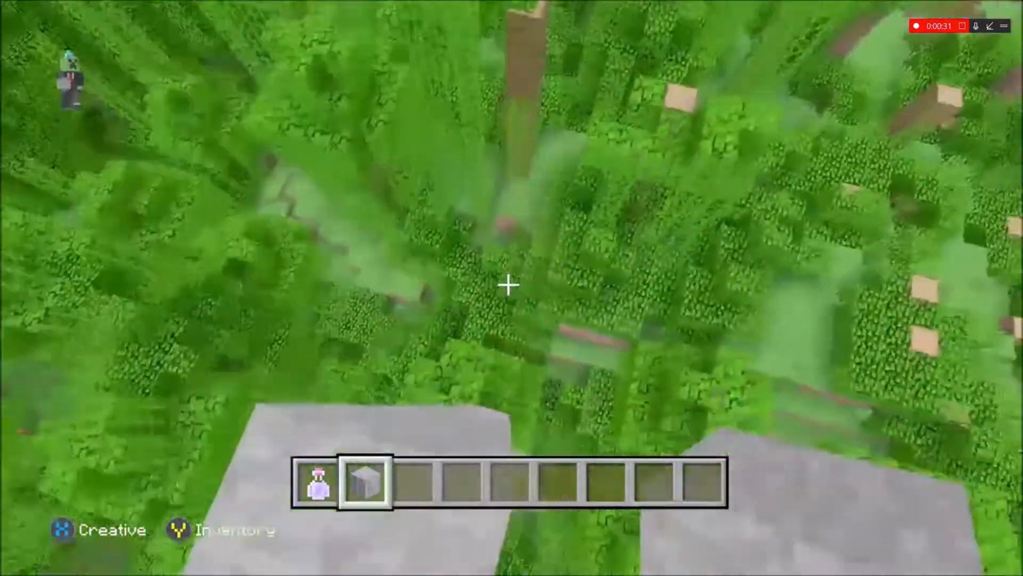
pyautogui.moveTo(512, 285)
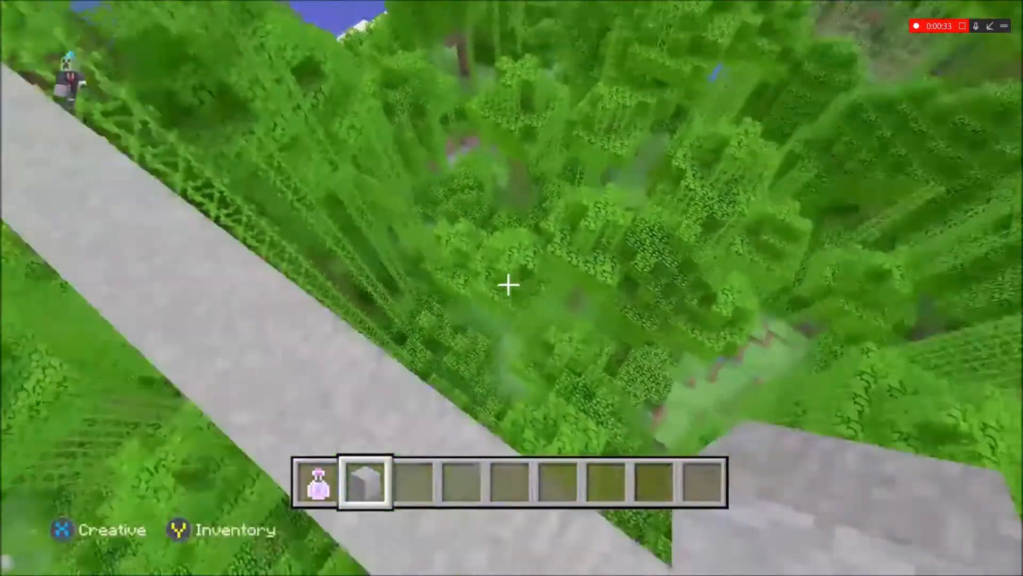
pyautogui.moveTo(511, 285)
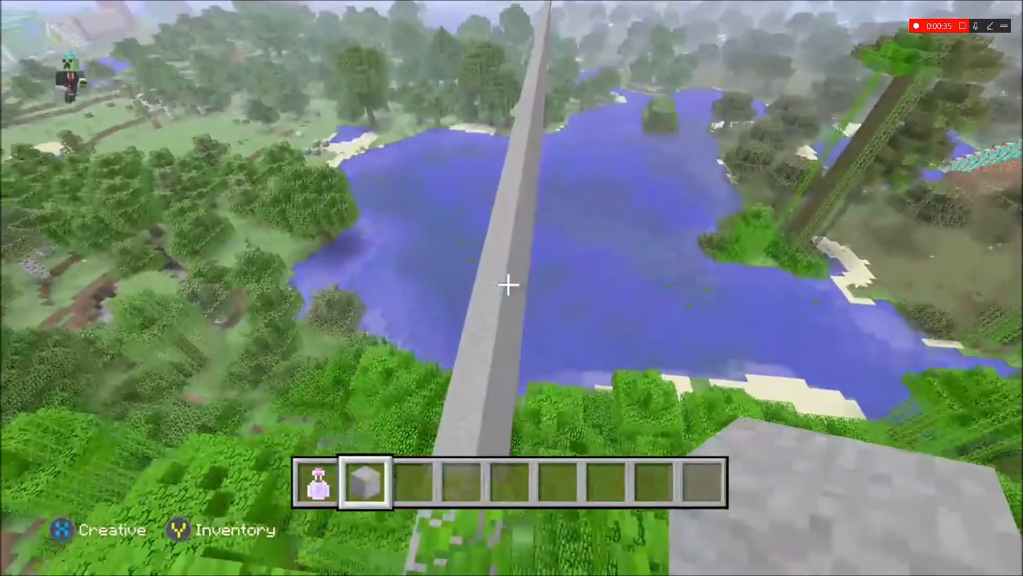
pyautogui.moveTo(511, 283)
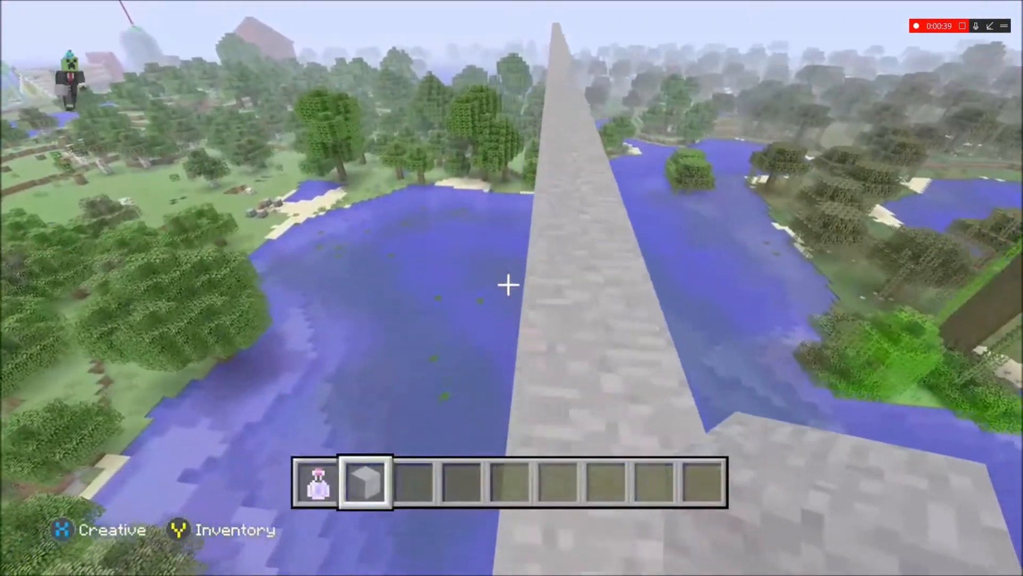
pyautogui.moveTo(508, 285)
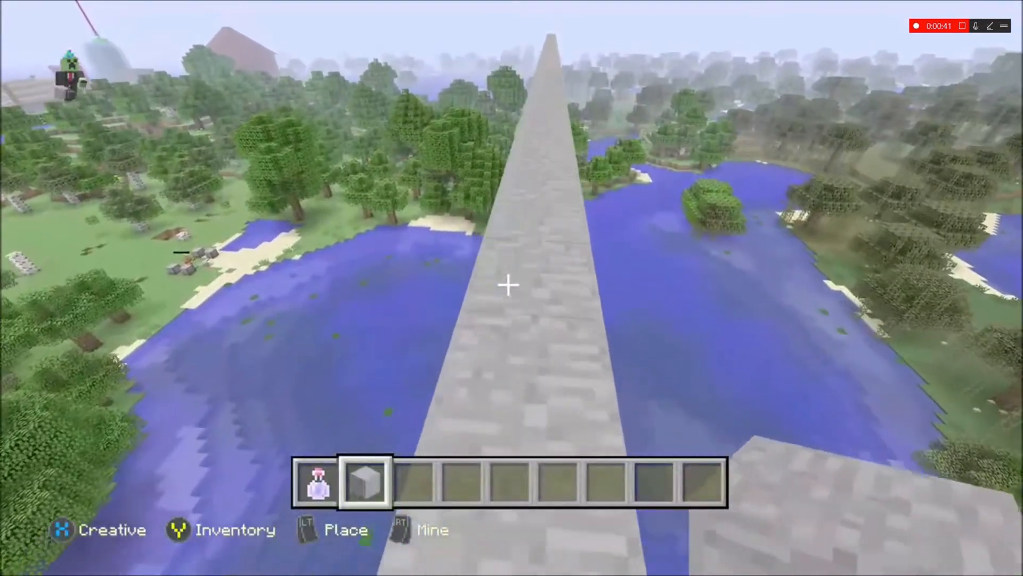
pyautogui.moveTo(508, 284)
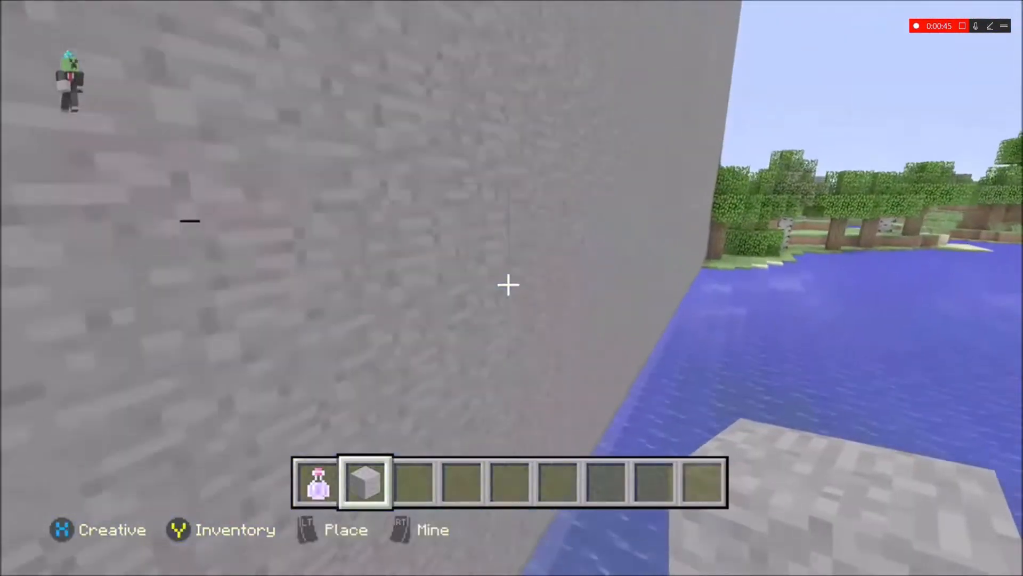
pyautogui.moveTo(508, 284)
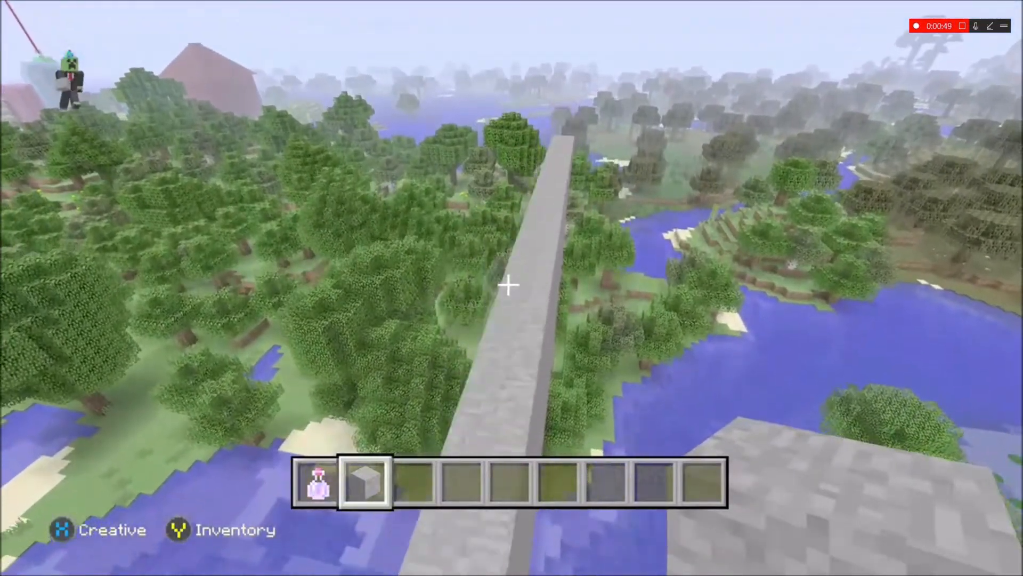
pyautogui.press('xbox')
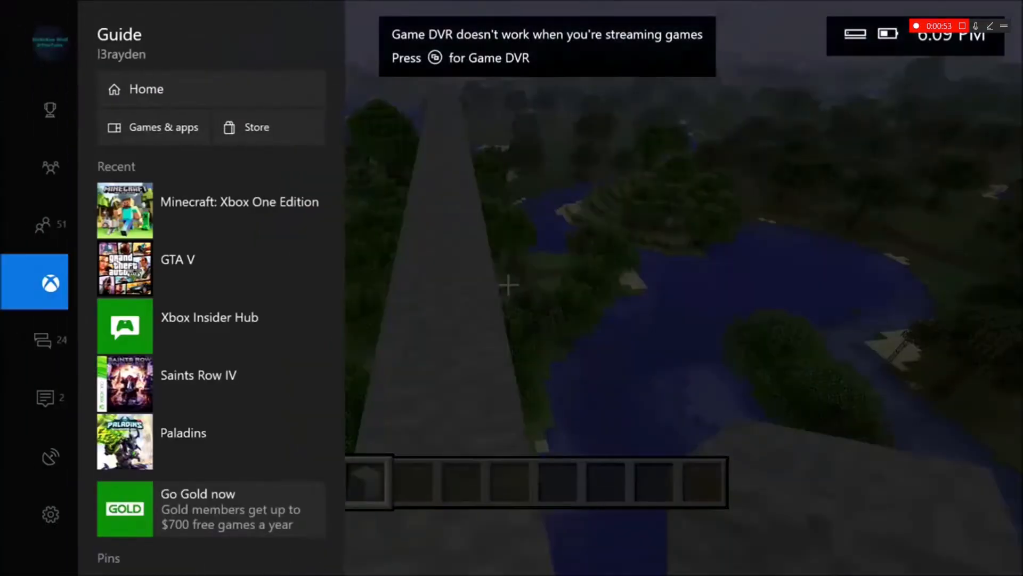
pyautogui.click(40, 340)
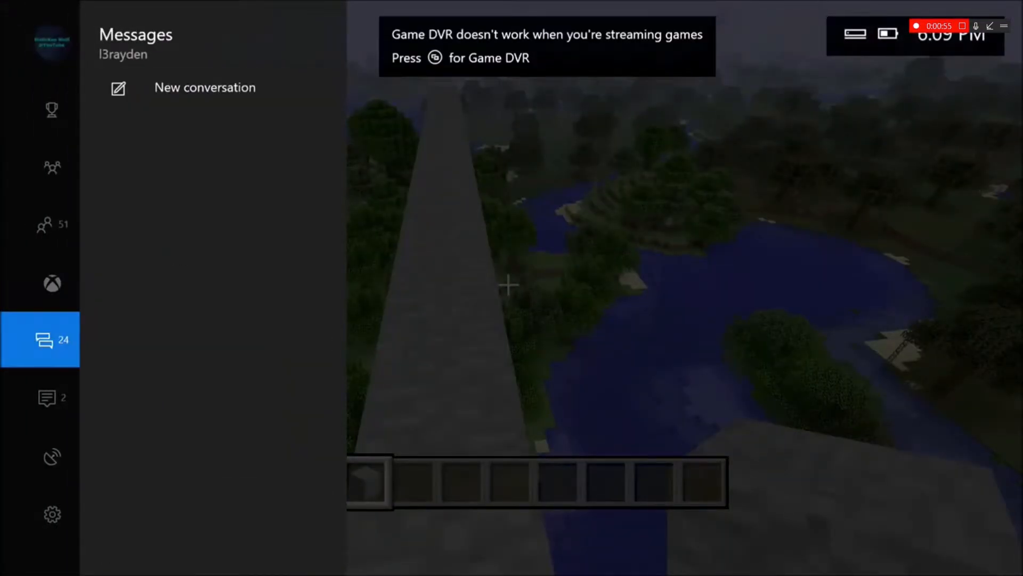
pyautogui.click(40, 514)
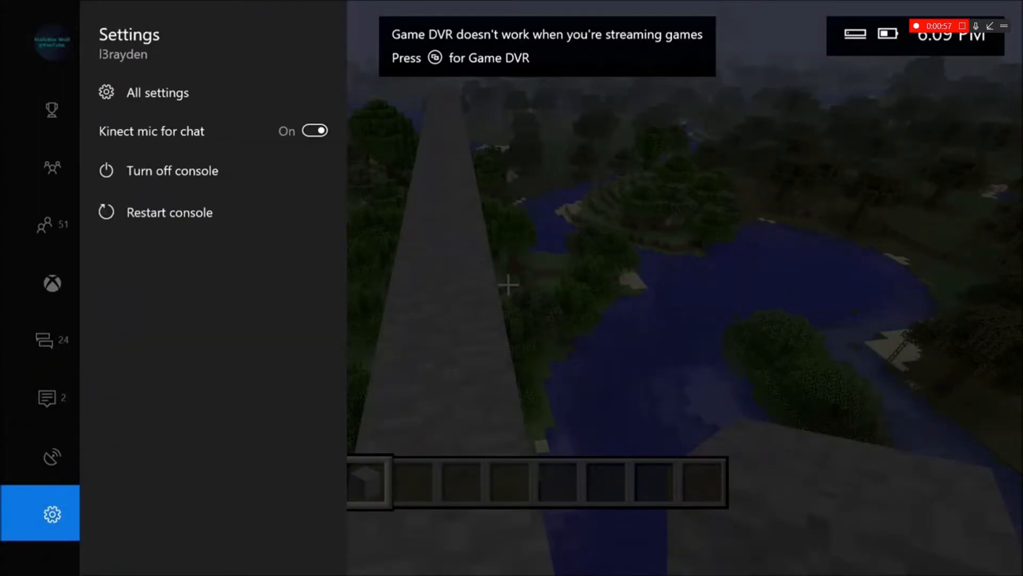
pyautogui.click(52, 456)
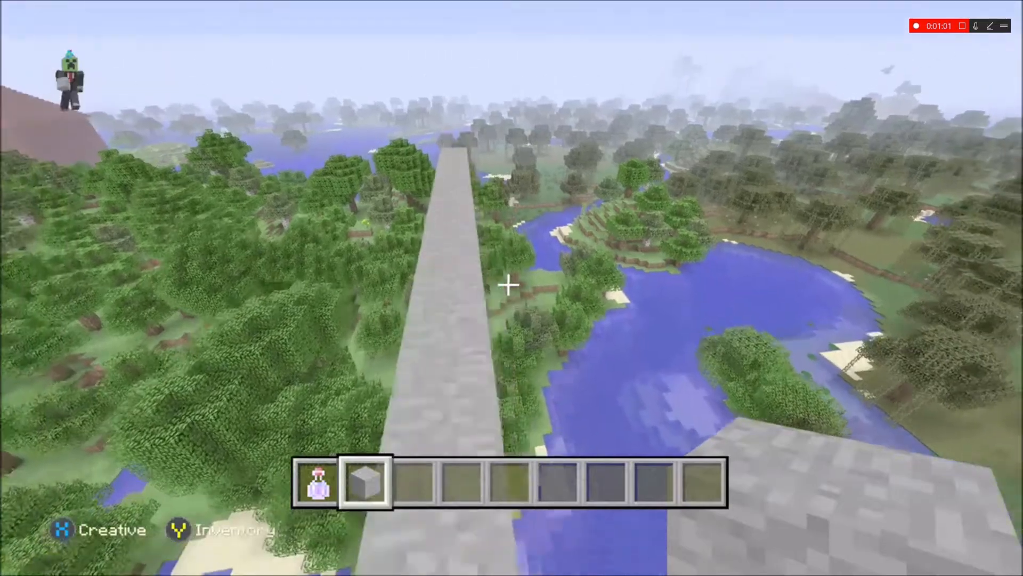
pyautogui.moveTo(512, 284)
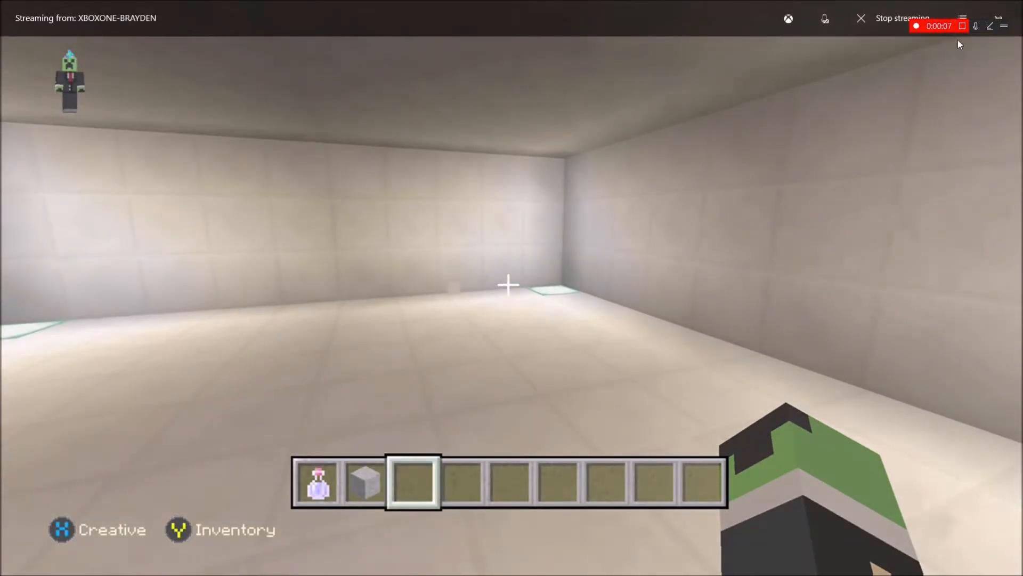
# Step: Stop the console stream from the streaming title bar
pyautogui.click(962, 26)
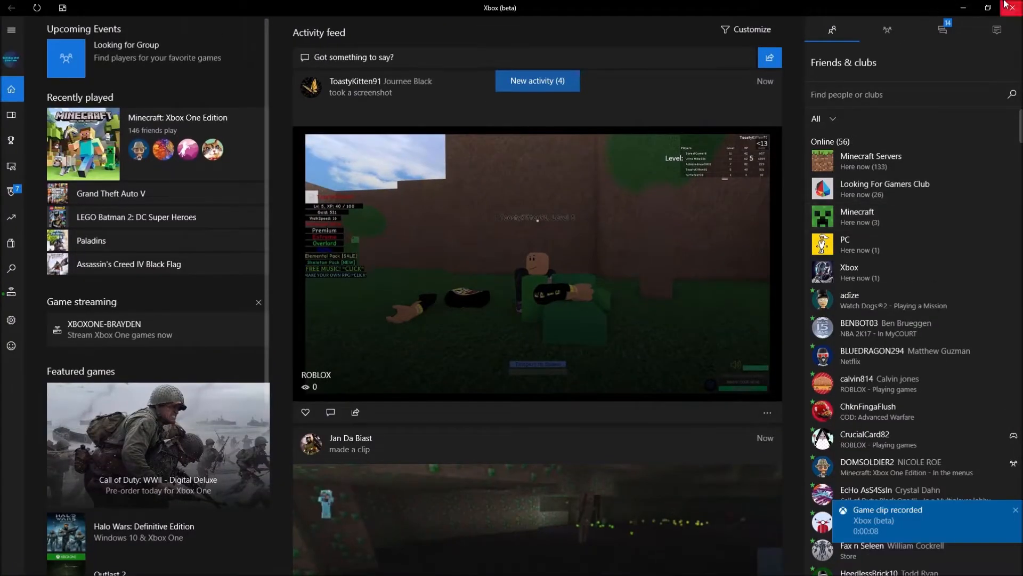
pyautogui.moveTo(1011, 6)
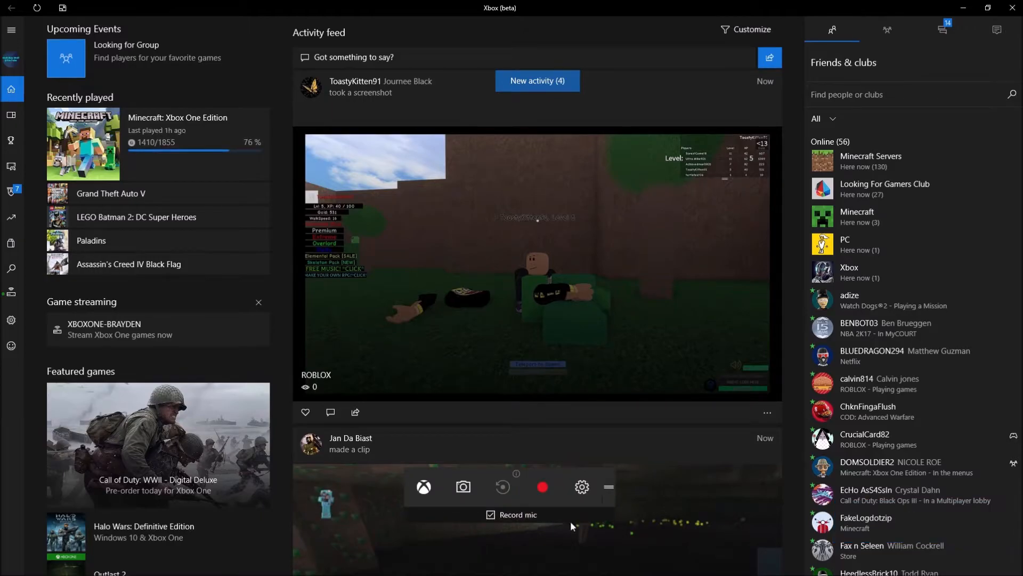
# Step: Check Game bar General and Audio settings, then open Microsoft's Movie Maker support result
pyautogui.click(581, 487)
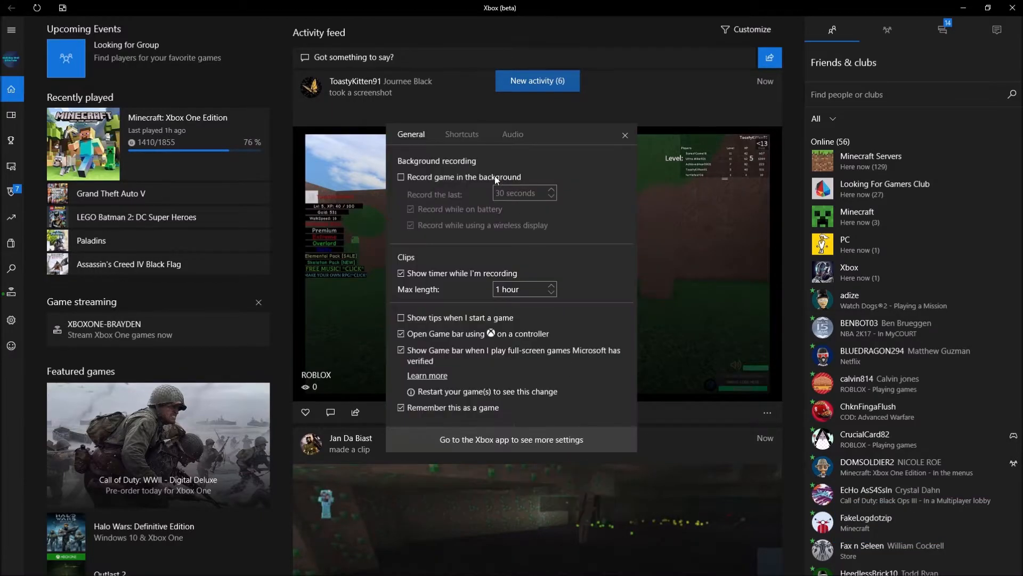
pyautogui.click(513, 134)
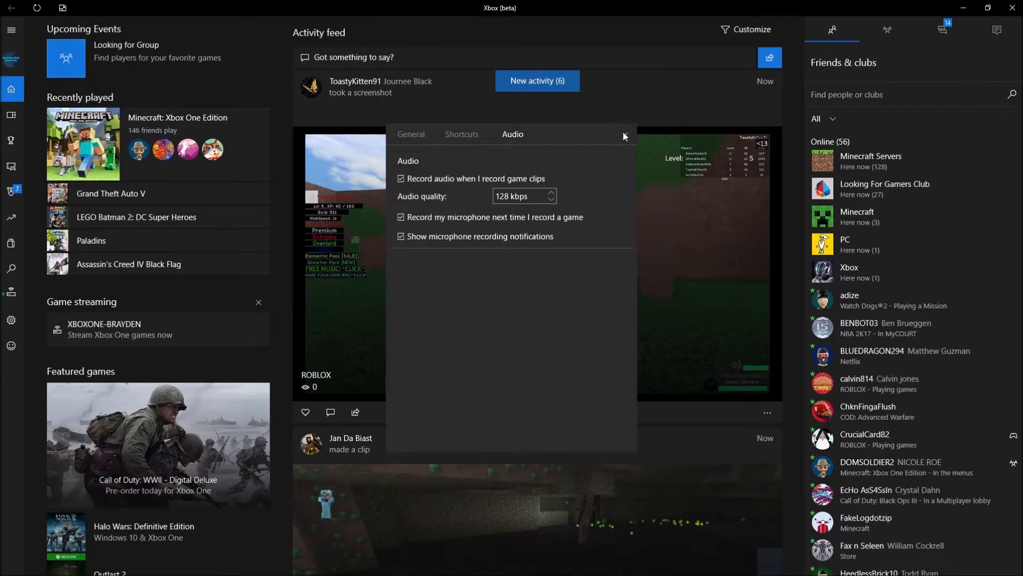
pyautogui.click(625, 136)
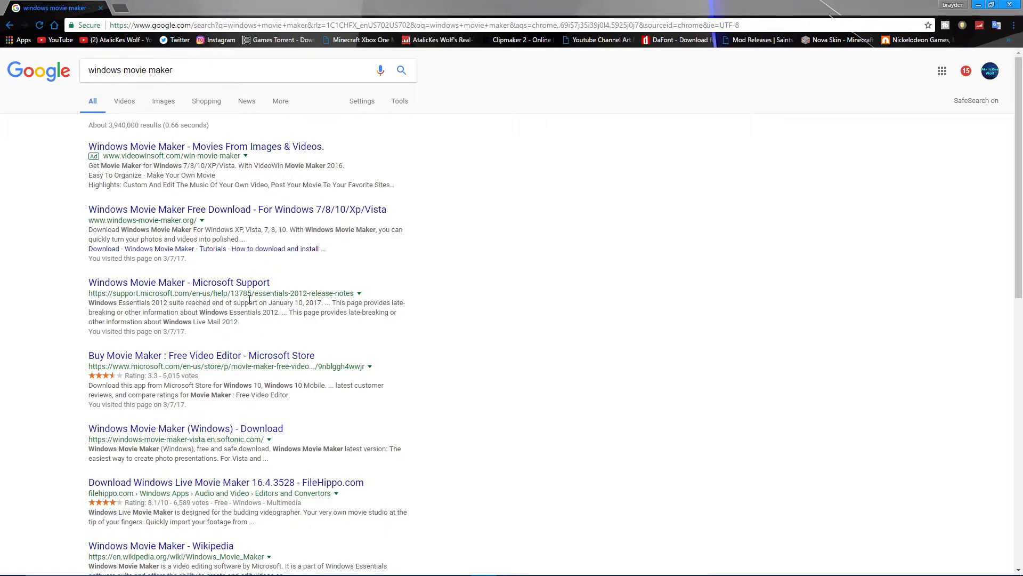
pyautogui.click(180, 282)
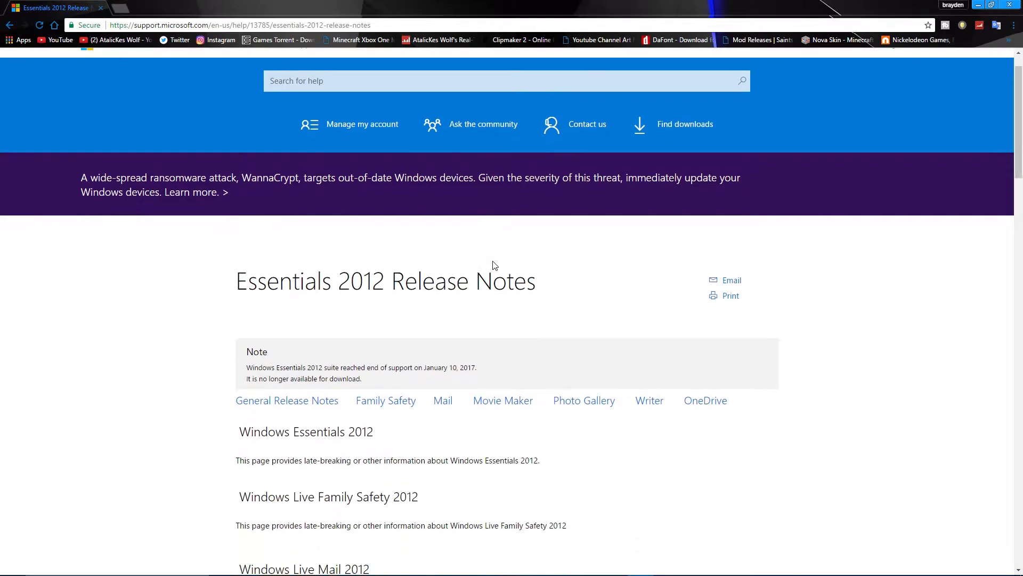
pyautogui.scroll(-3)
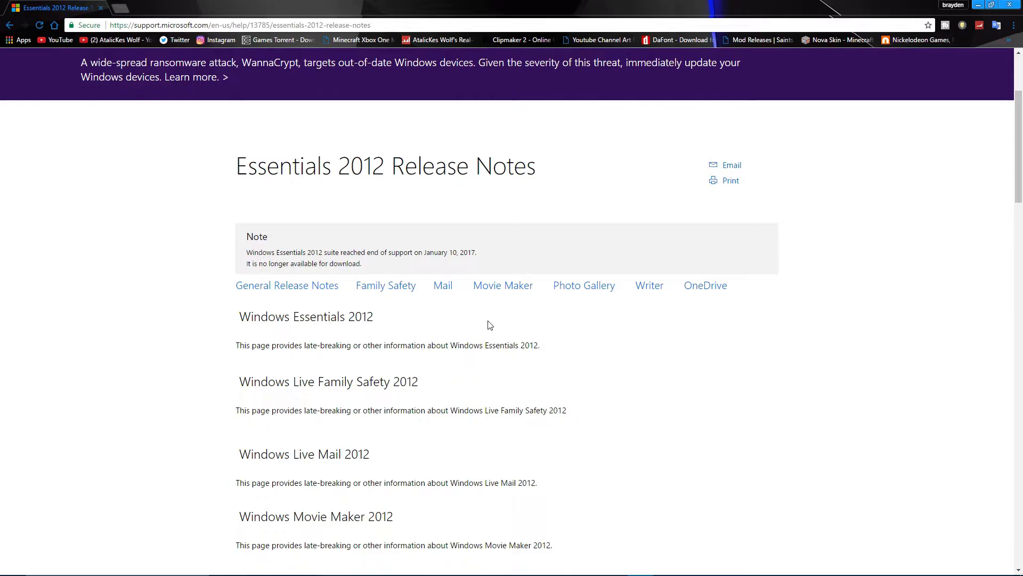
pyautogui.moveTo(313, 251)
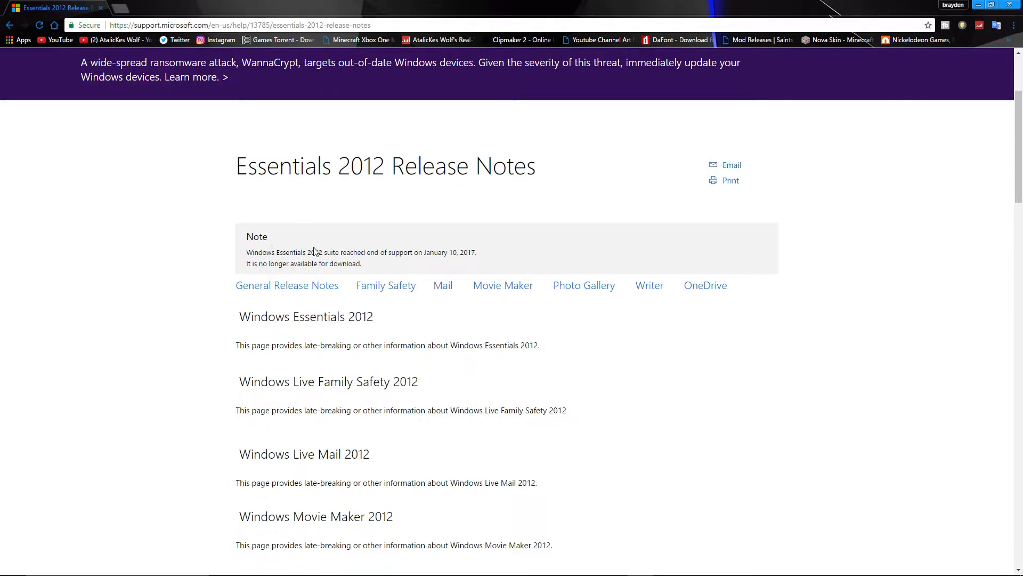
pyautogui.moveTo(428, 255)
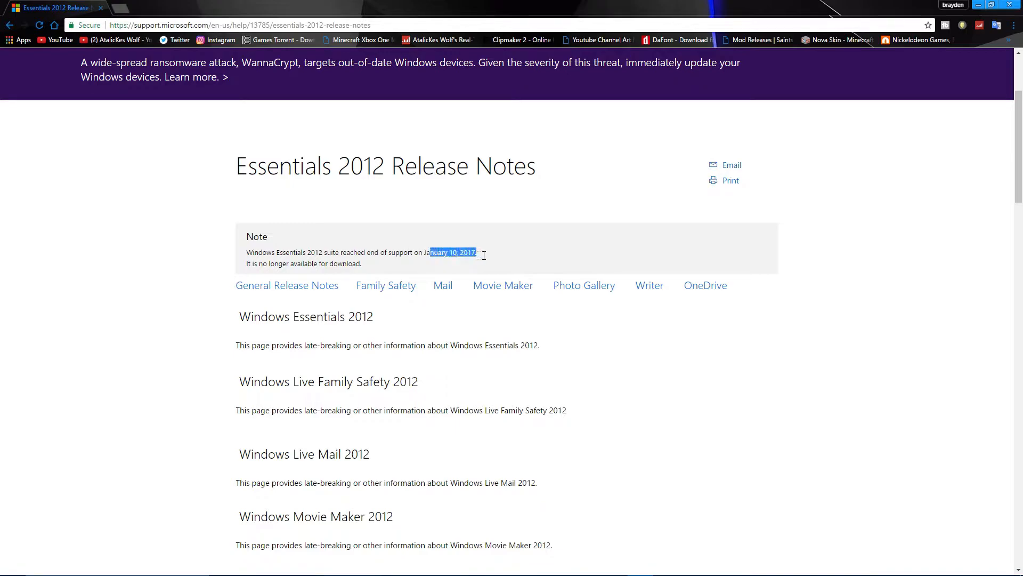
pyautogui.click(484, 253)
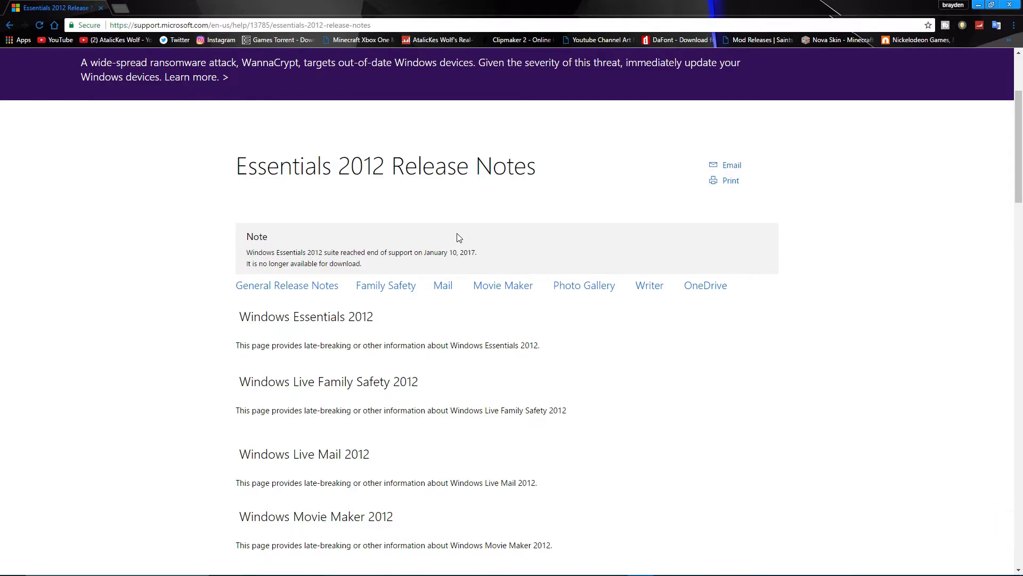
pyautogui.click(979, 6)
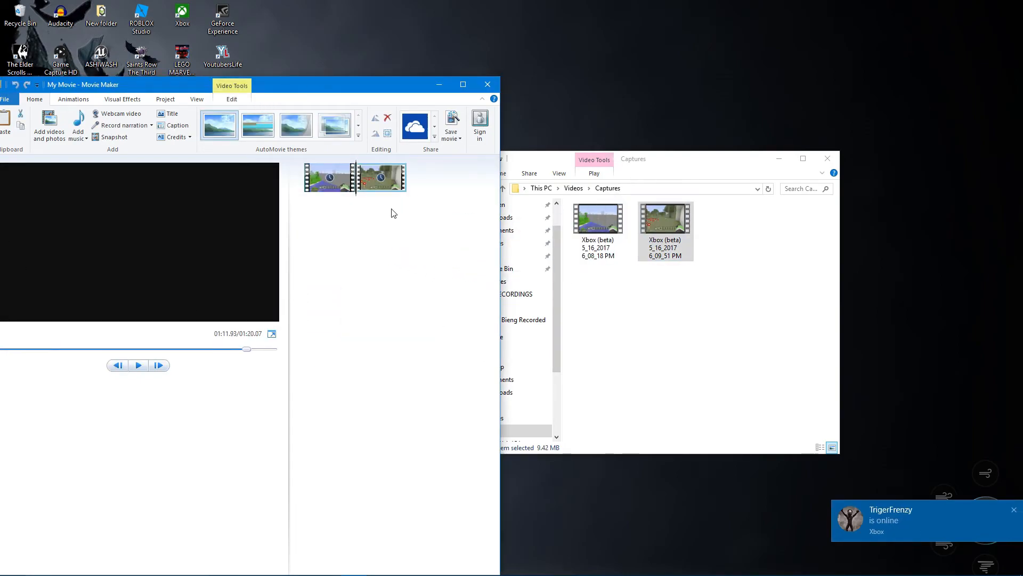
pyautogui.moveTo(861, 76)
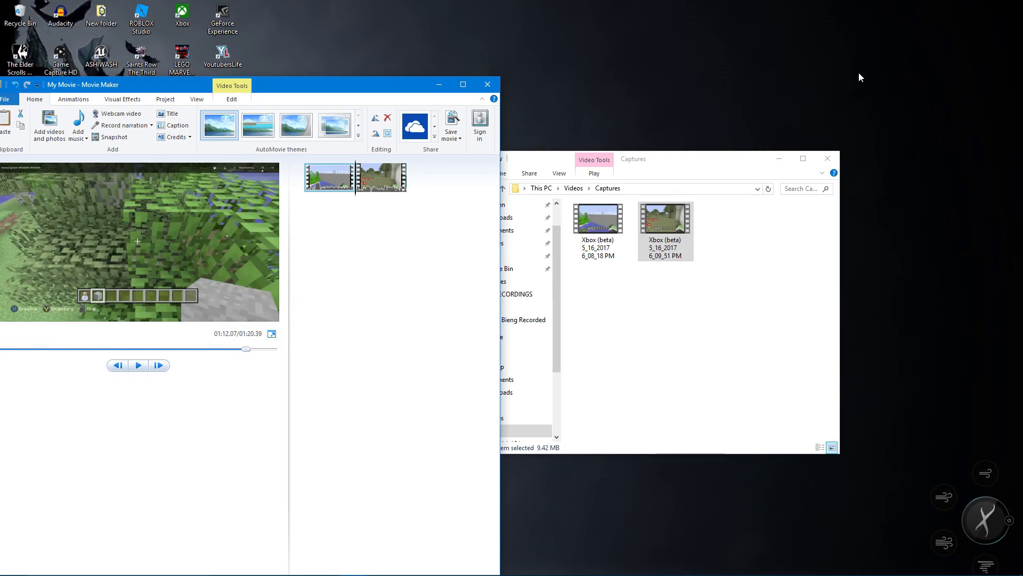
pyautogui.moveTo(964, 5)
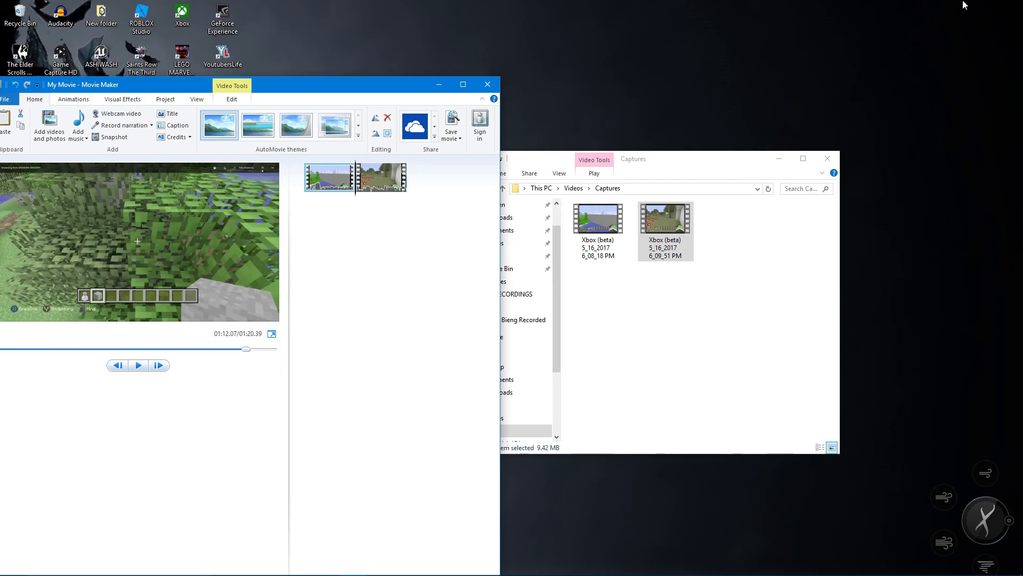